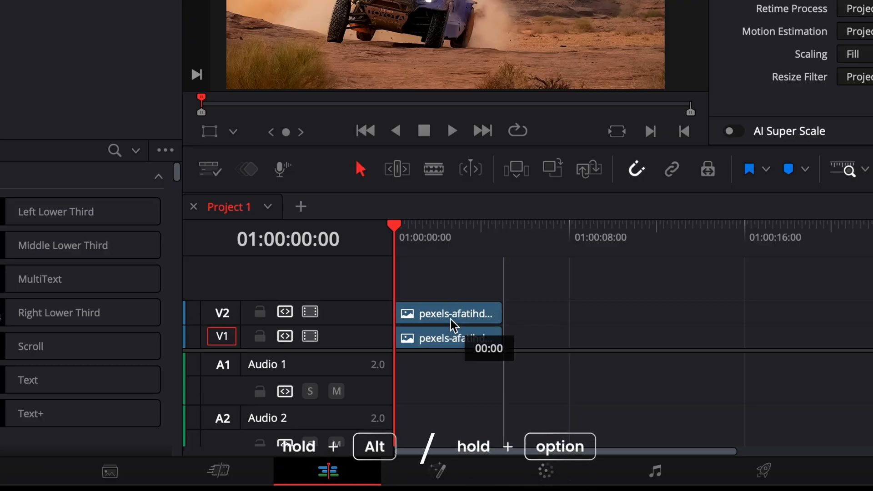
Duplicate the pexels car photo clip from V1 onto V2 and select the upper copy
left_click(453, 313)
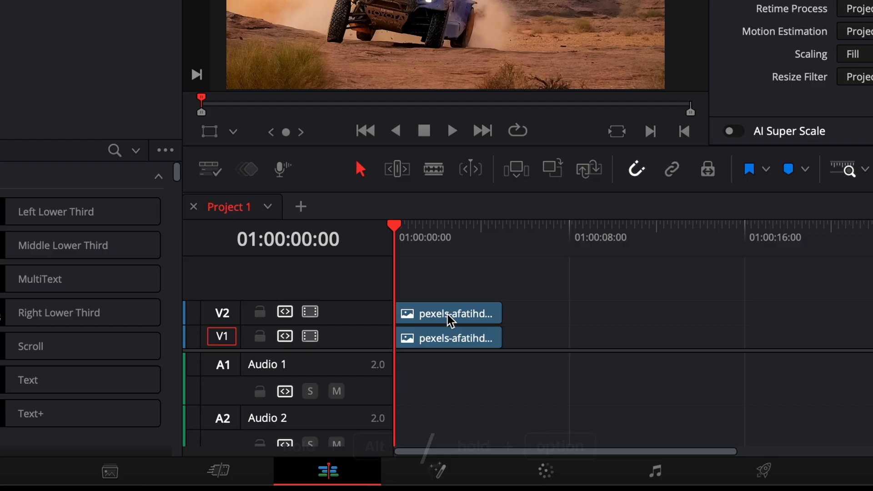
left_click(457, 314)
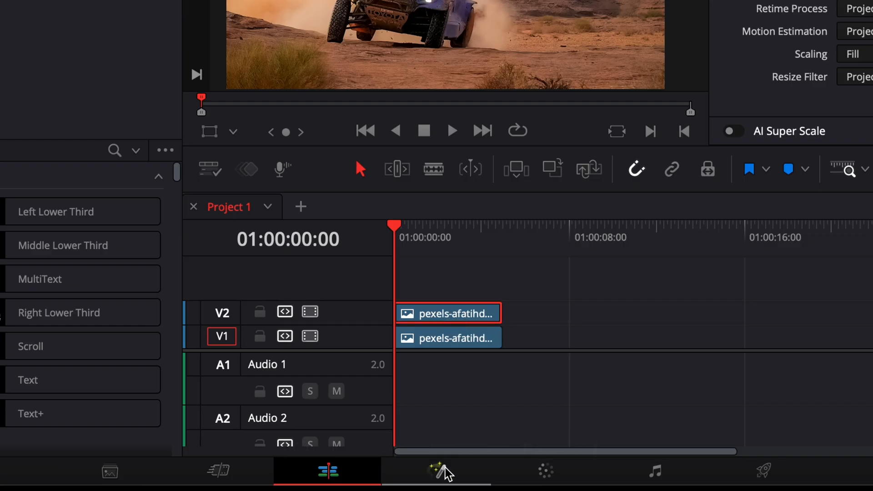
Add a Polygon (Ply) mask tool to the upper clip's Fusion node graph via the Select Tool search 'poly'
left_click(437, 483)
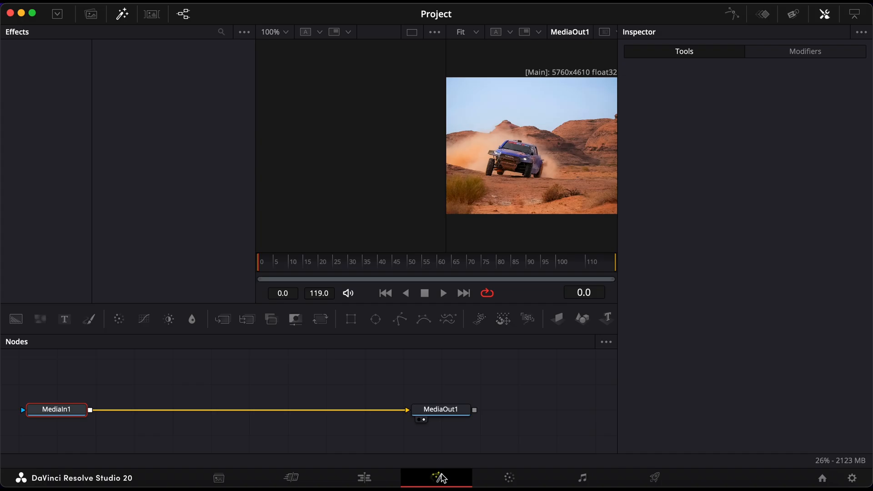
key("shift+space")
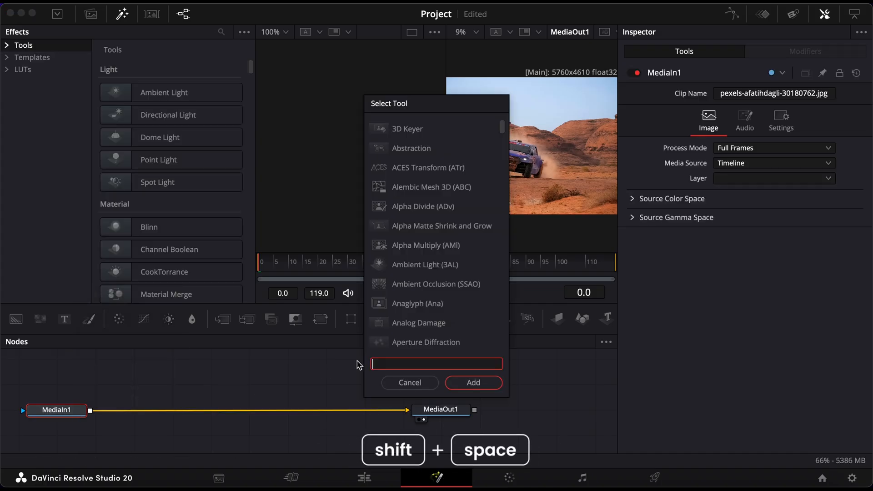
type("poly")
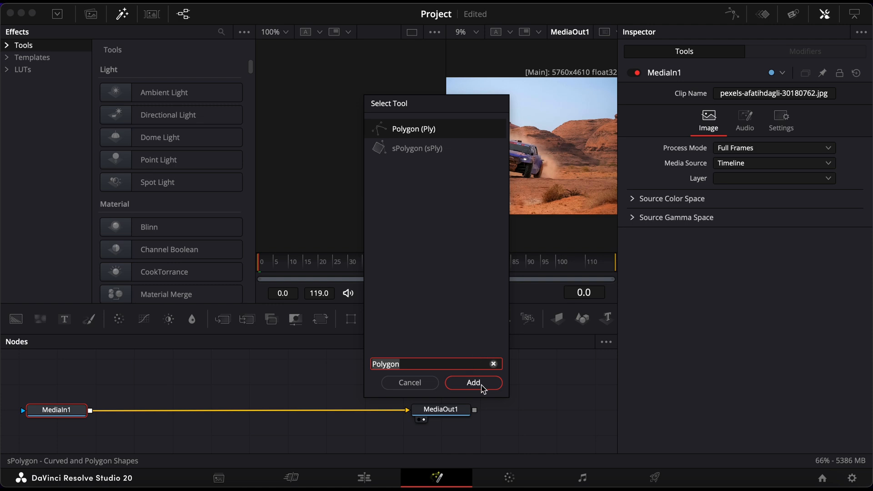
left_click(473, 382)
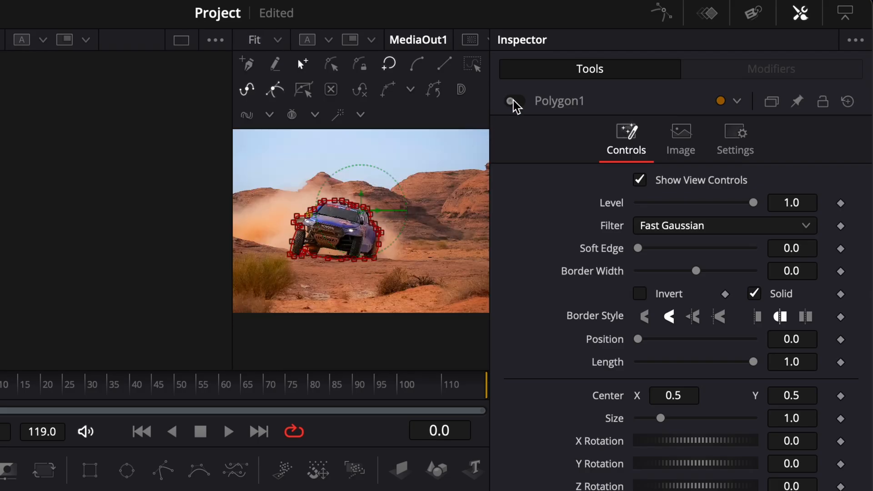
Enable Polygon1 to isolate the car and raise its Soft Edge to 0.1
left_click(514, 100)
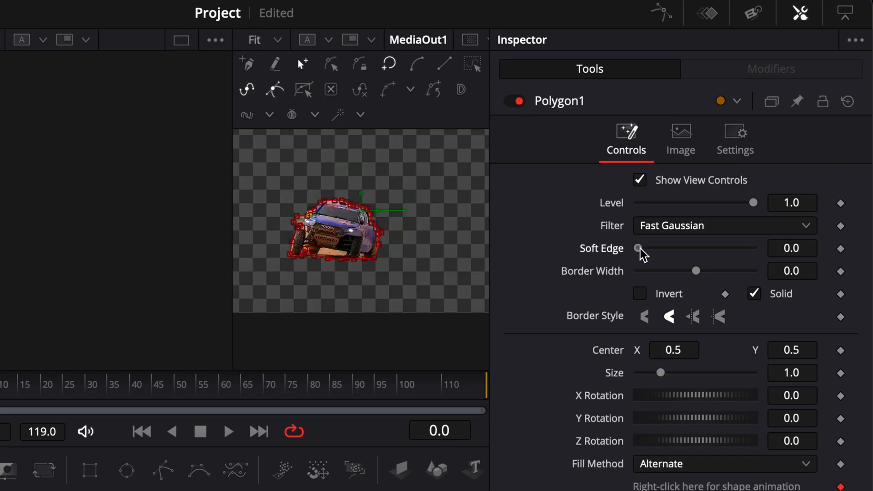
left_click_drag(638, 248, 652, 248)
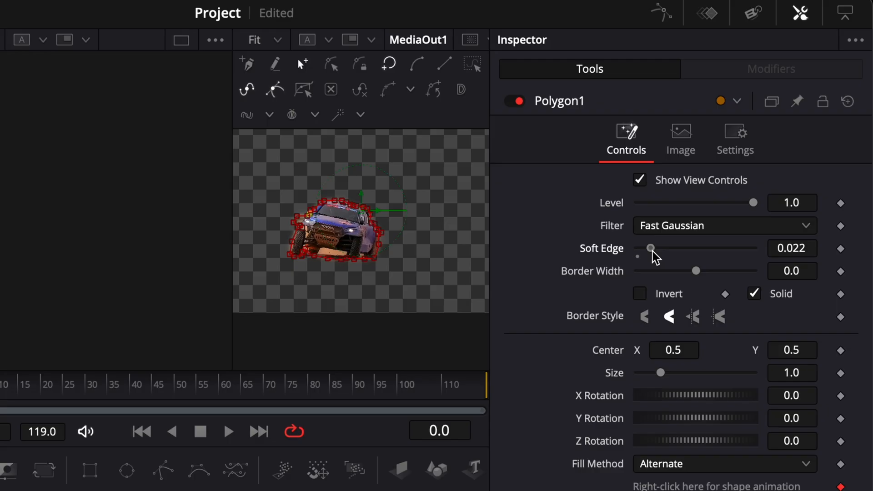
left_click_drag(651, 248, 664, 249)
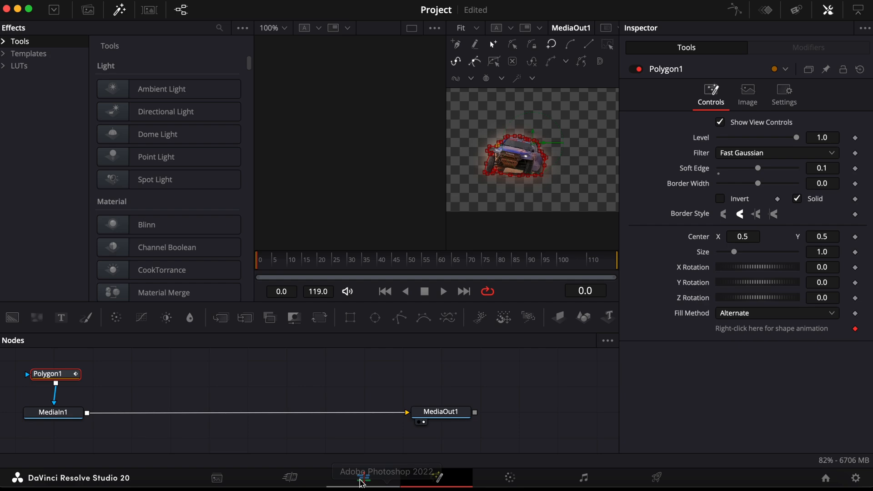
On the Edit page, keyframe the clip's Transform at the start with Zoom 1.070 and X position -56
left_click(364, 484)
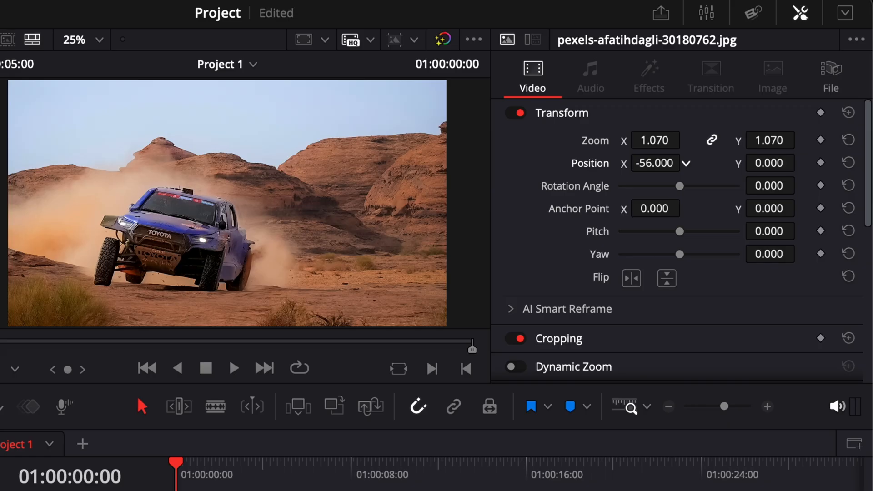
left_click(820, 140)
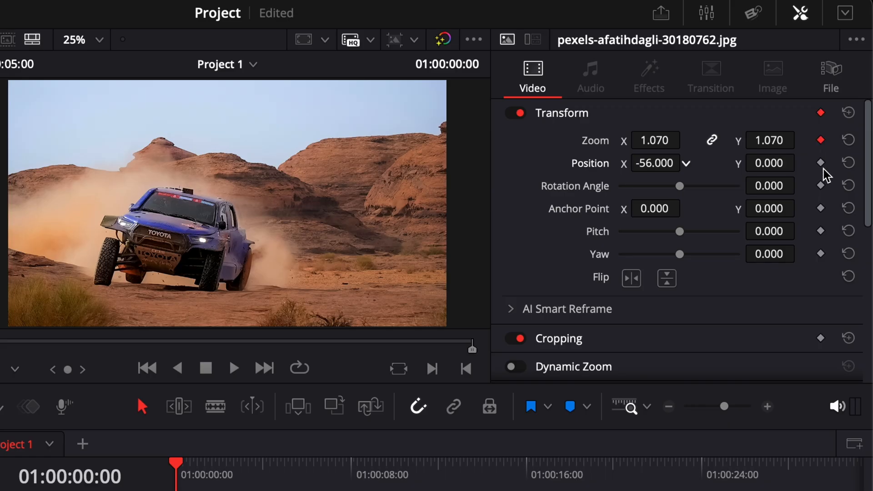